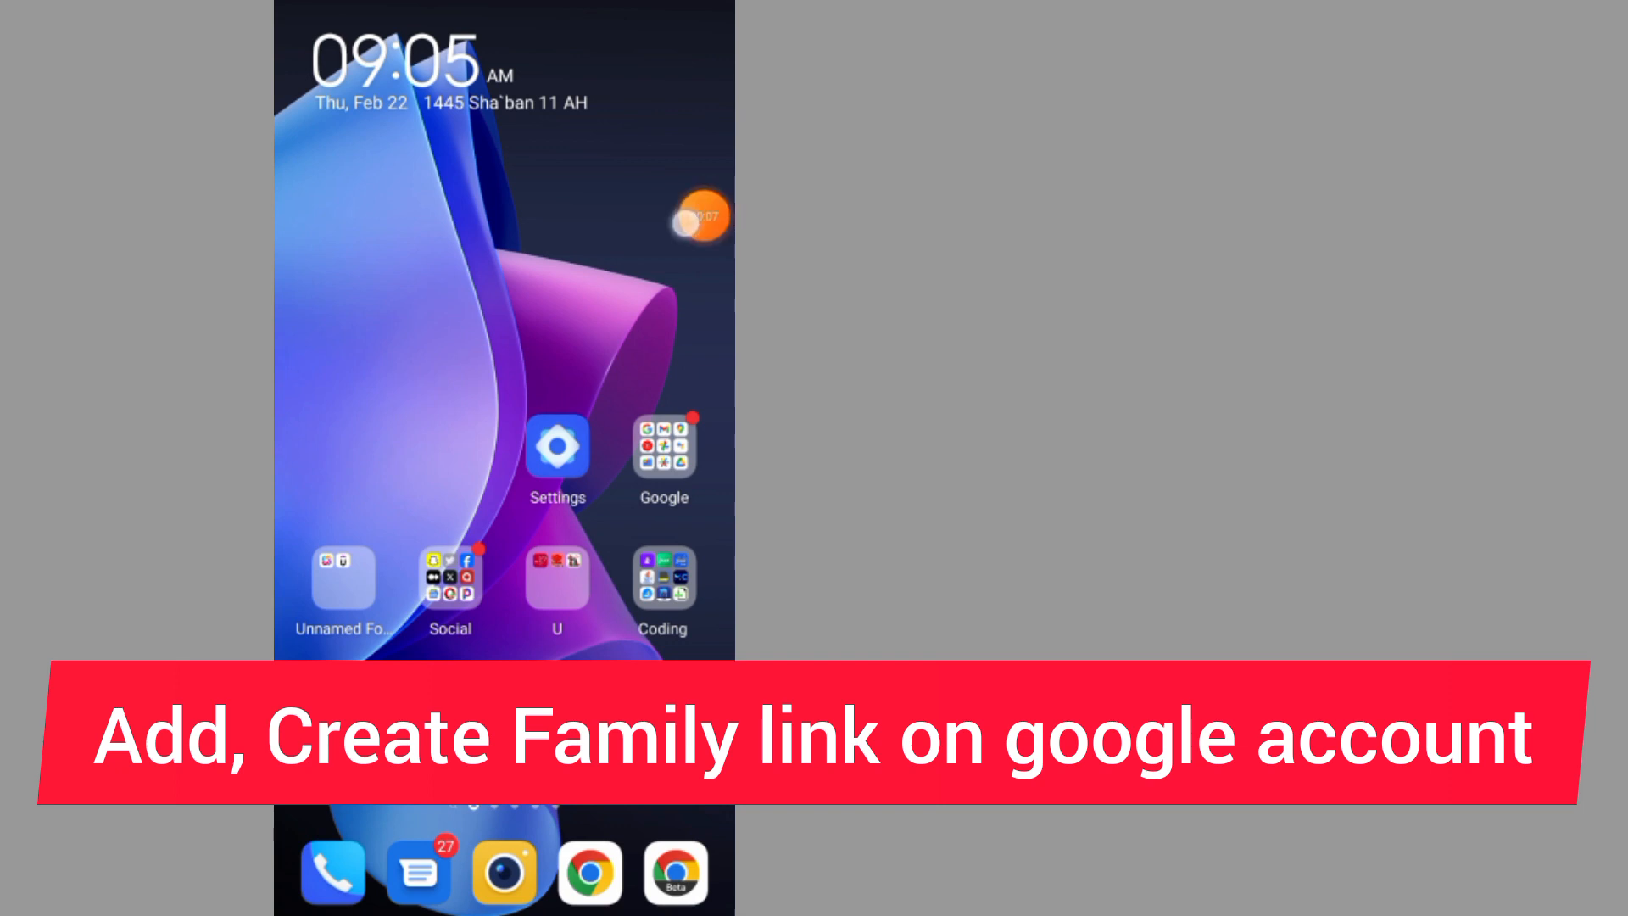
Step: Reach the Google section of Android Settings so the signed-in accounts list appears
click(558, 448)
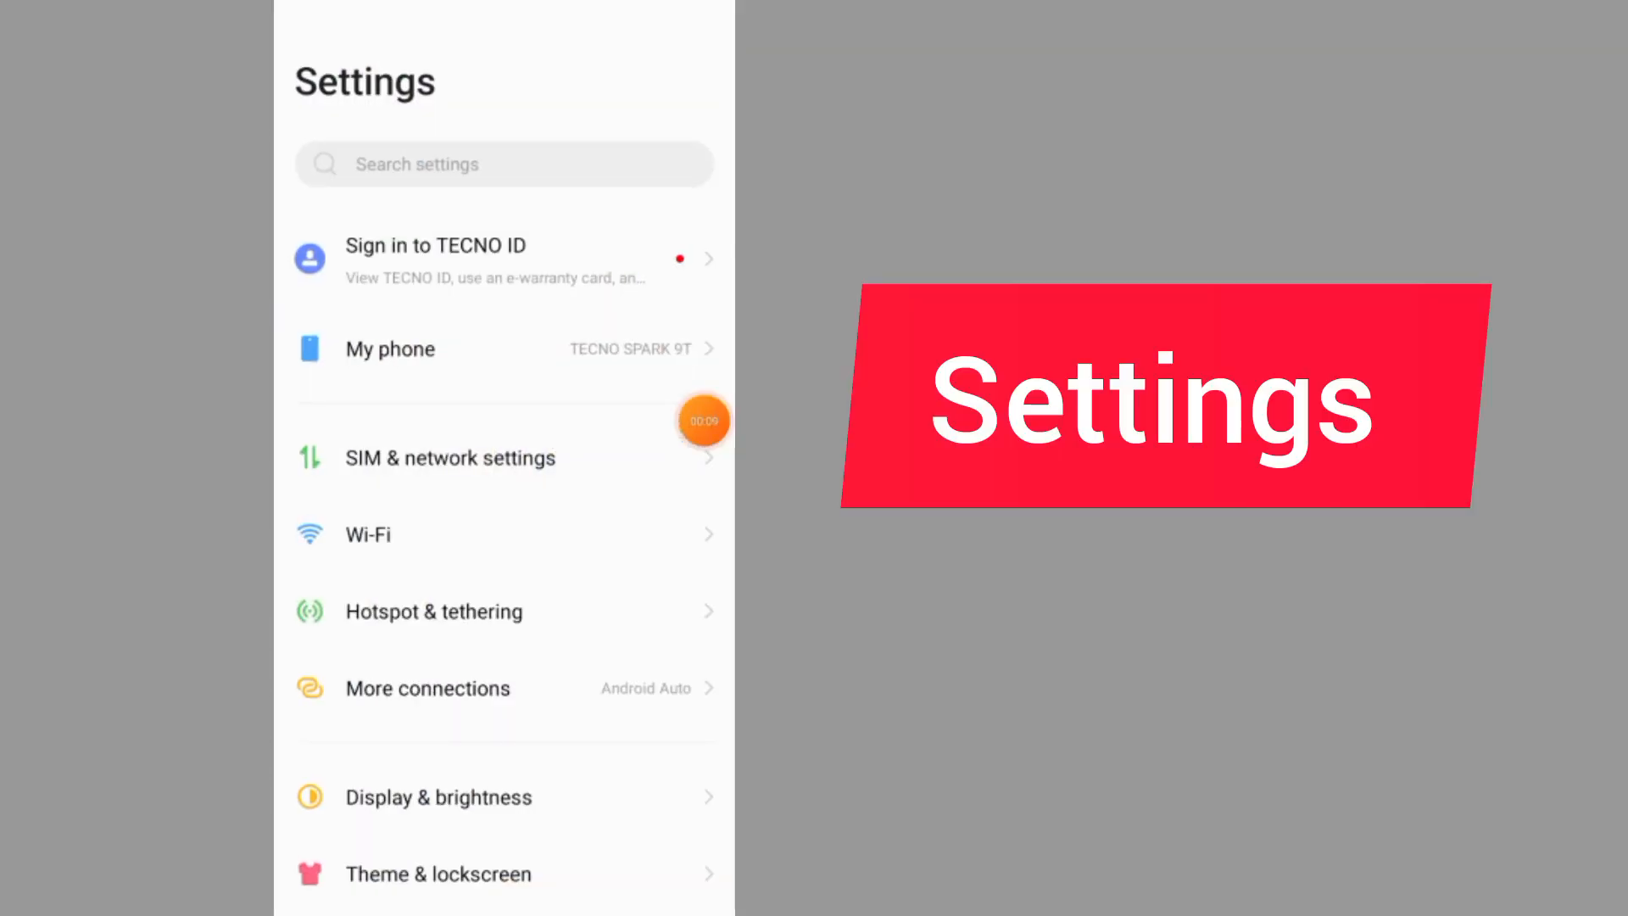
scroll(down, 3)
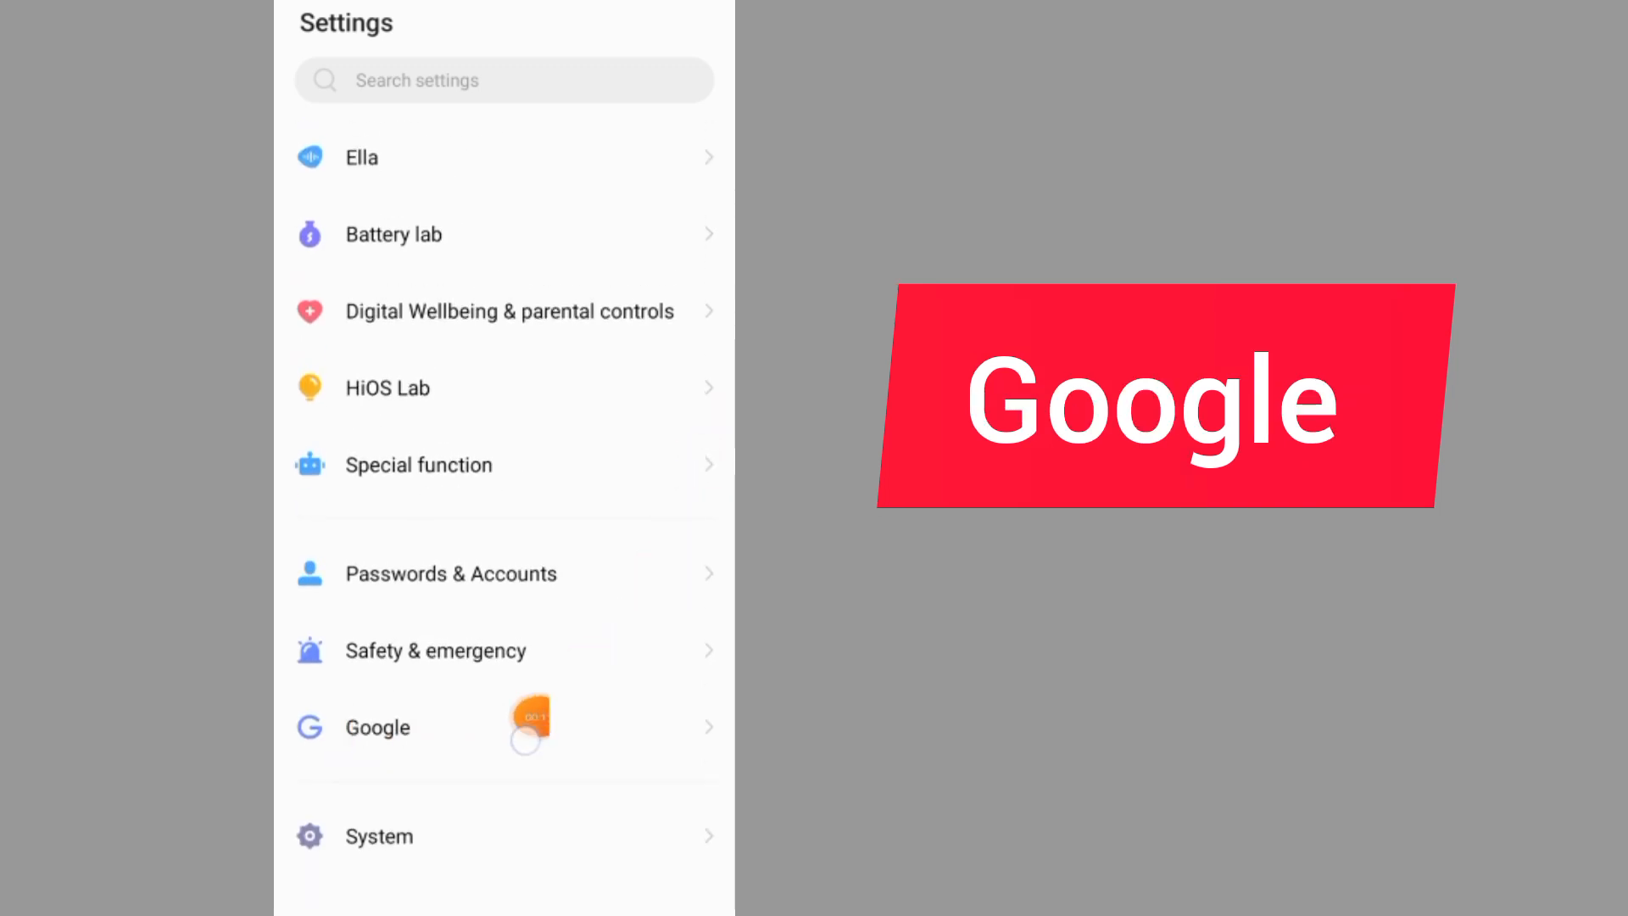
click(378, 728)
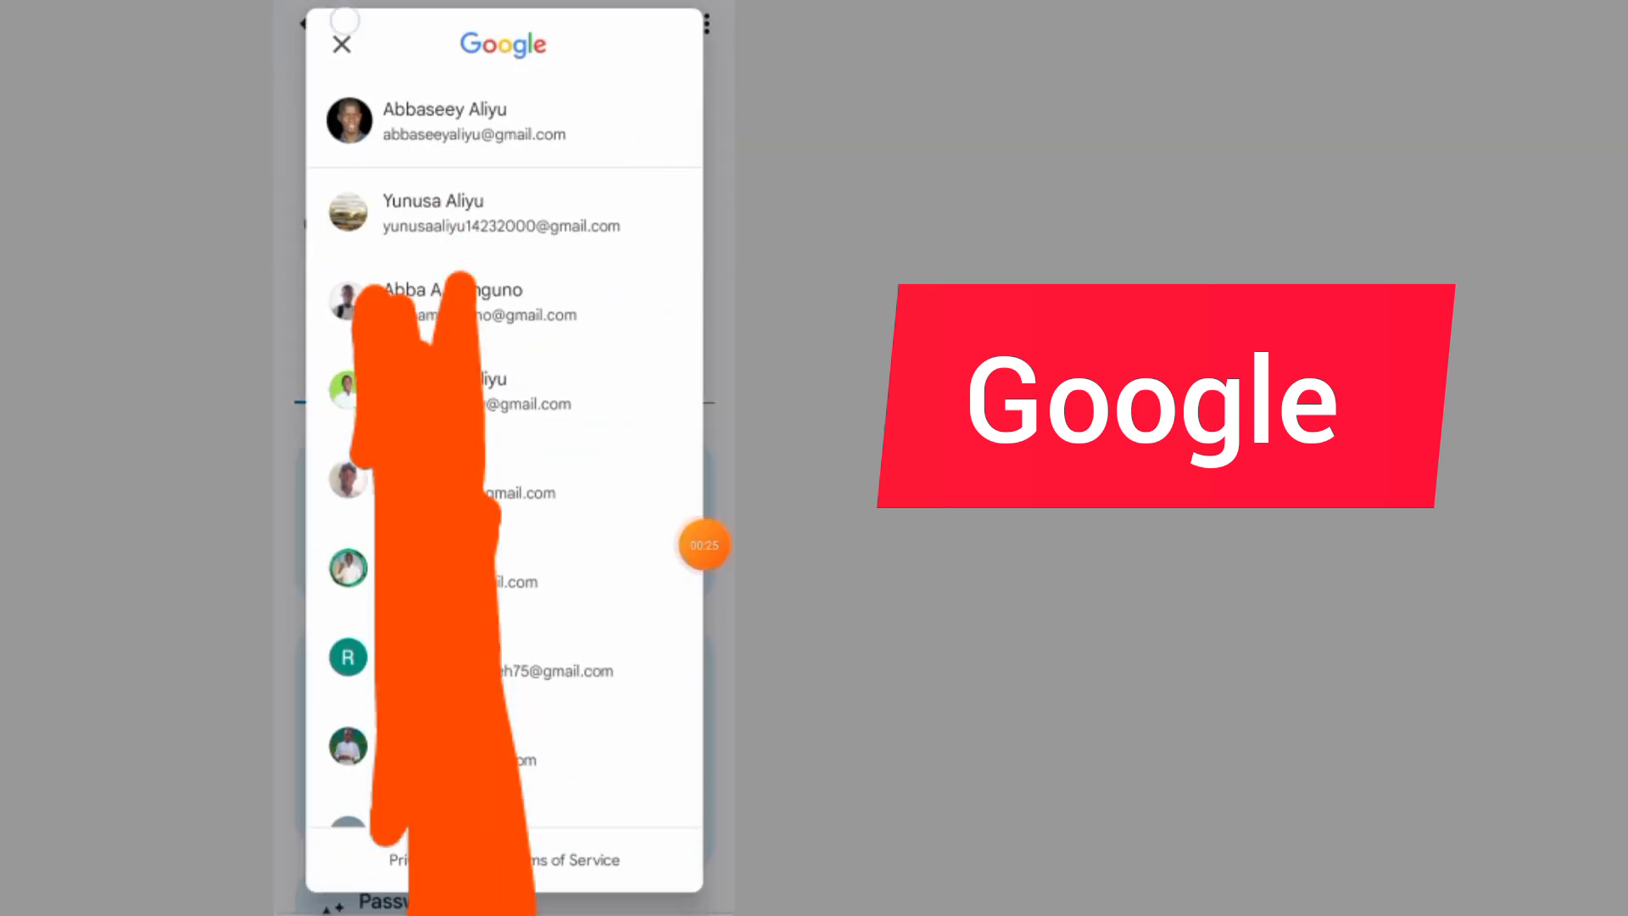
Step: Choose the managing account and start the family setup from People & sharing
click(473, 120)
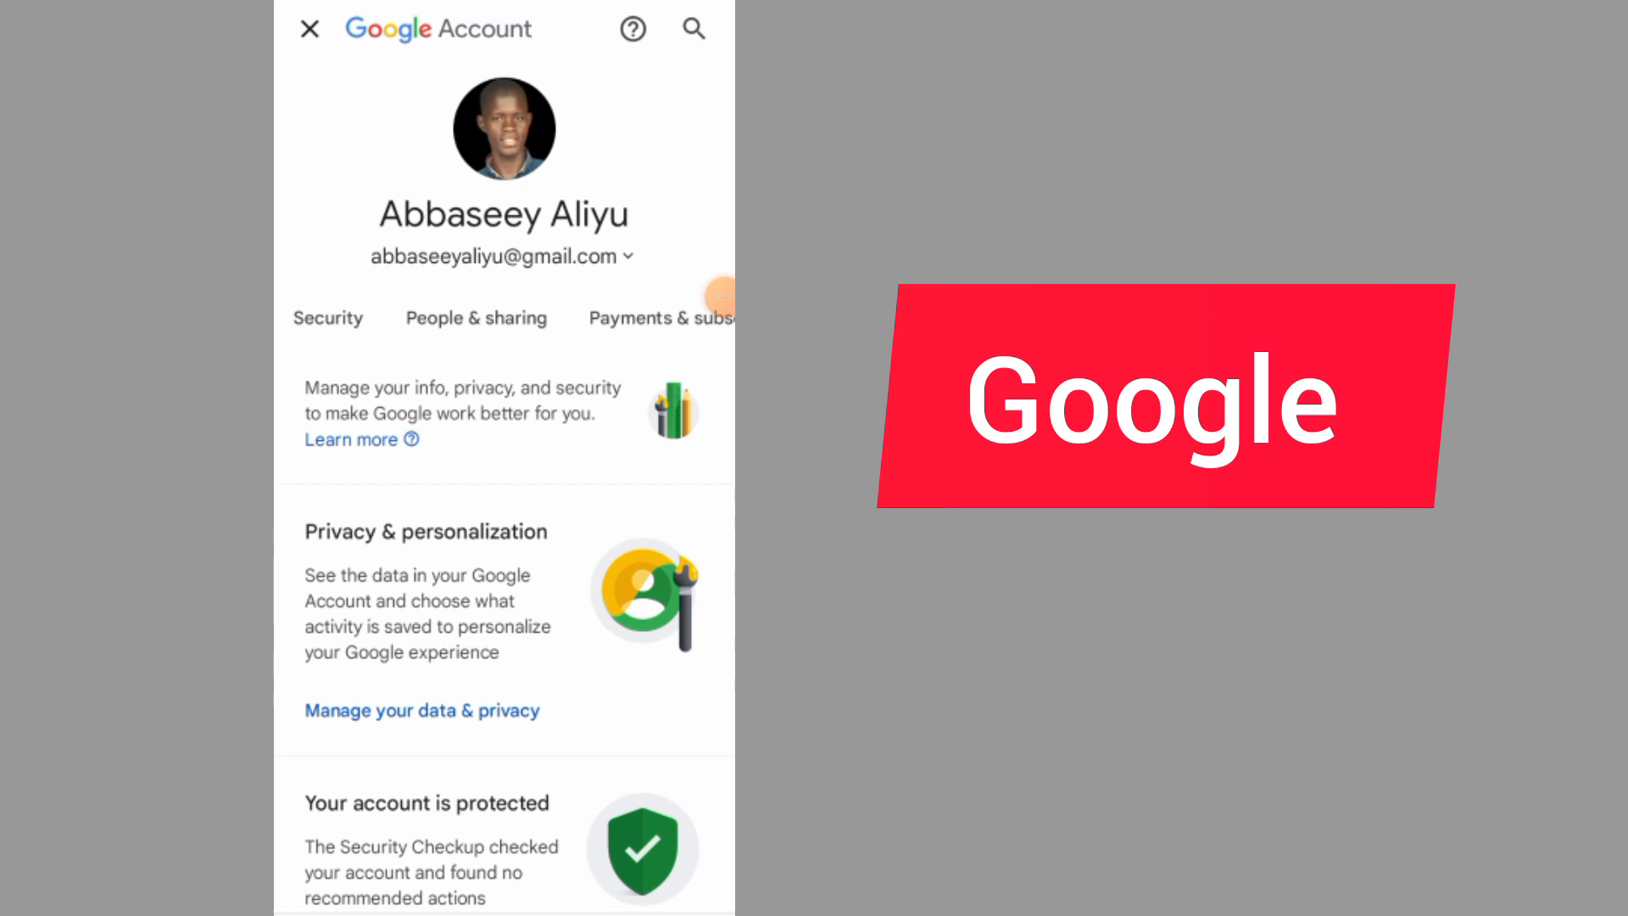
click(475, 317)
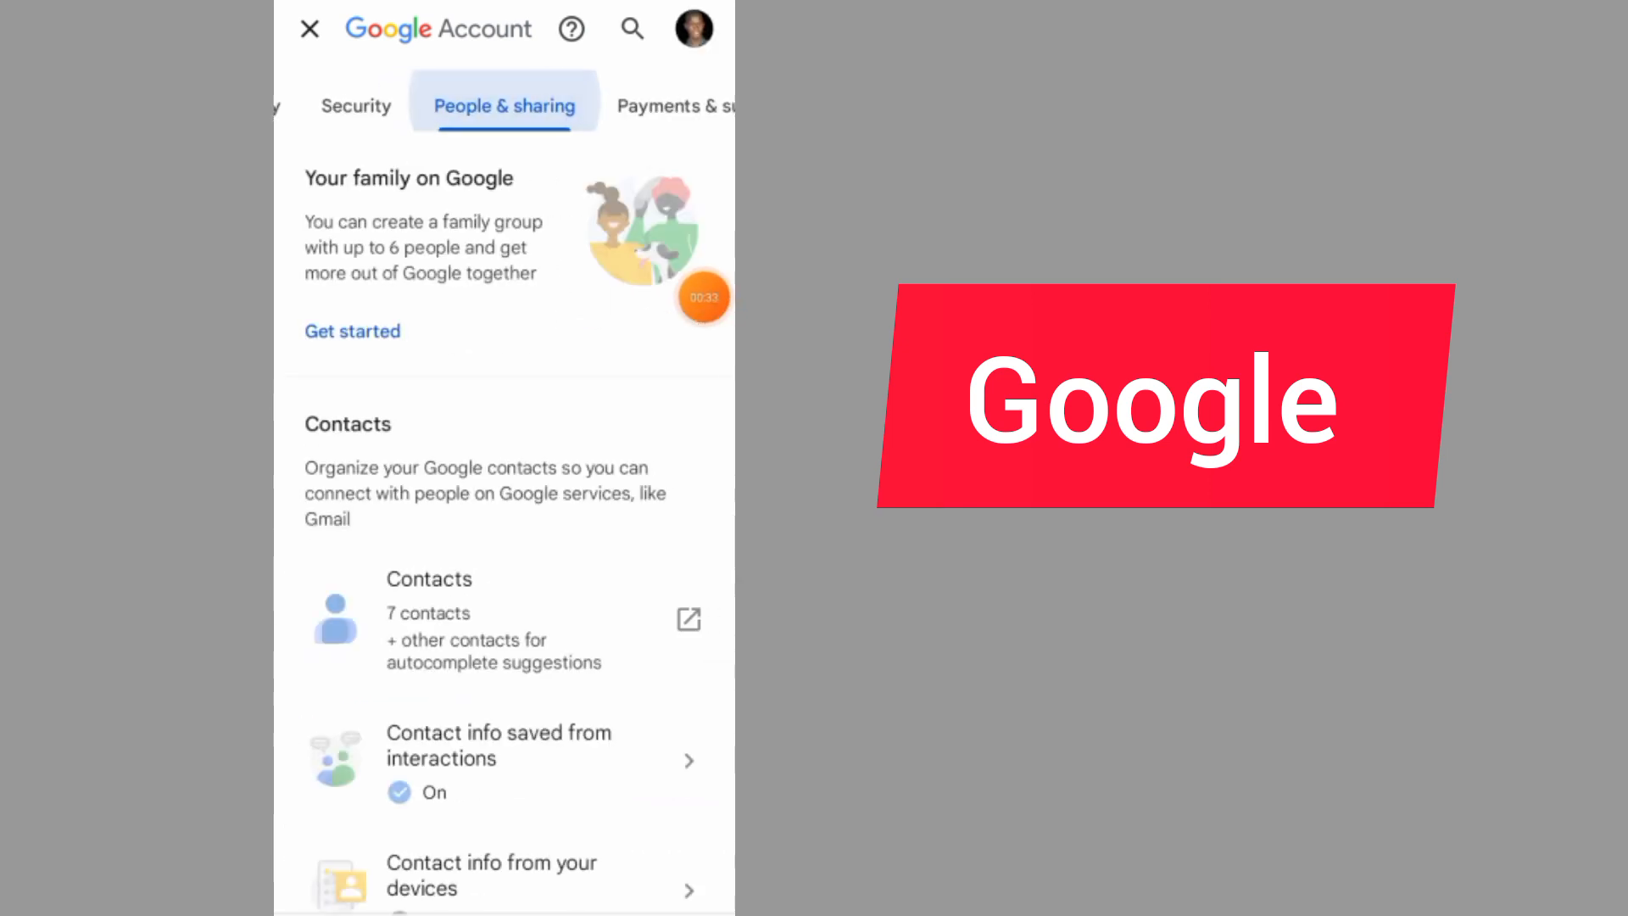
scroll(down, 3)
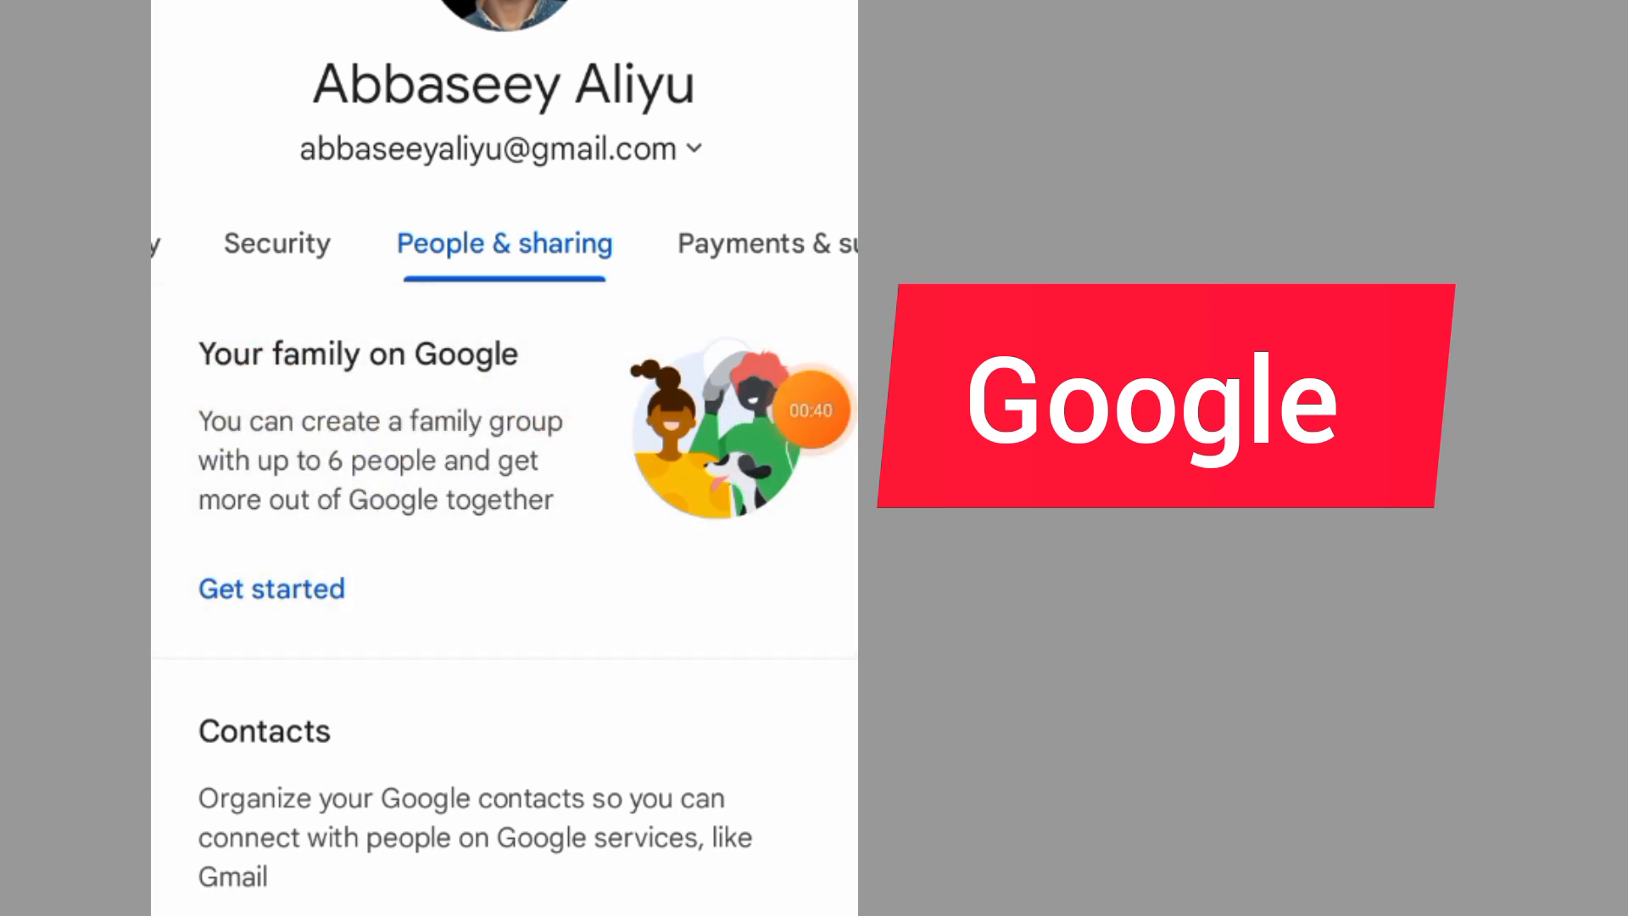
click(272, 588)
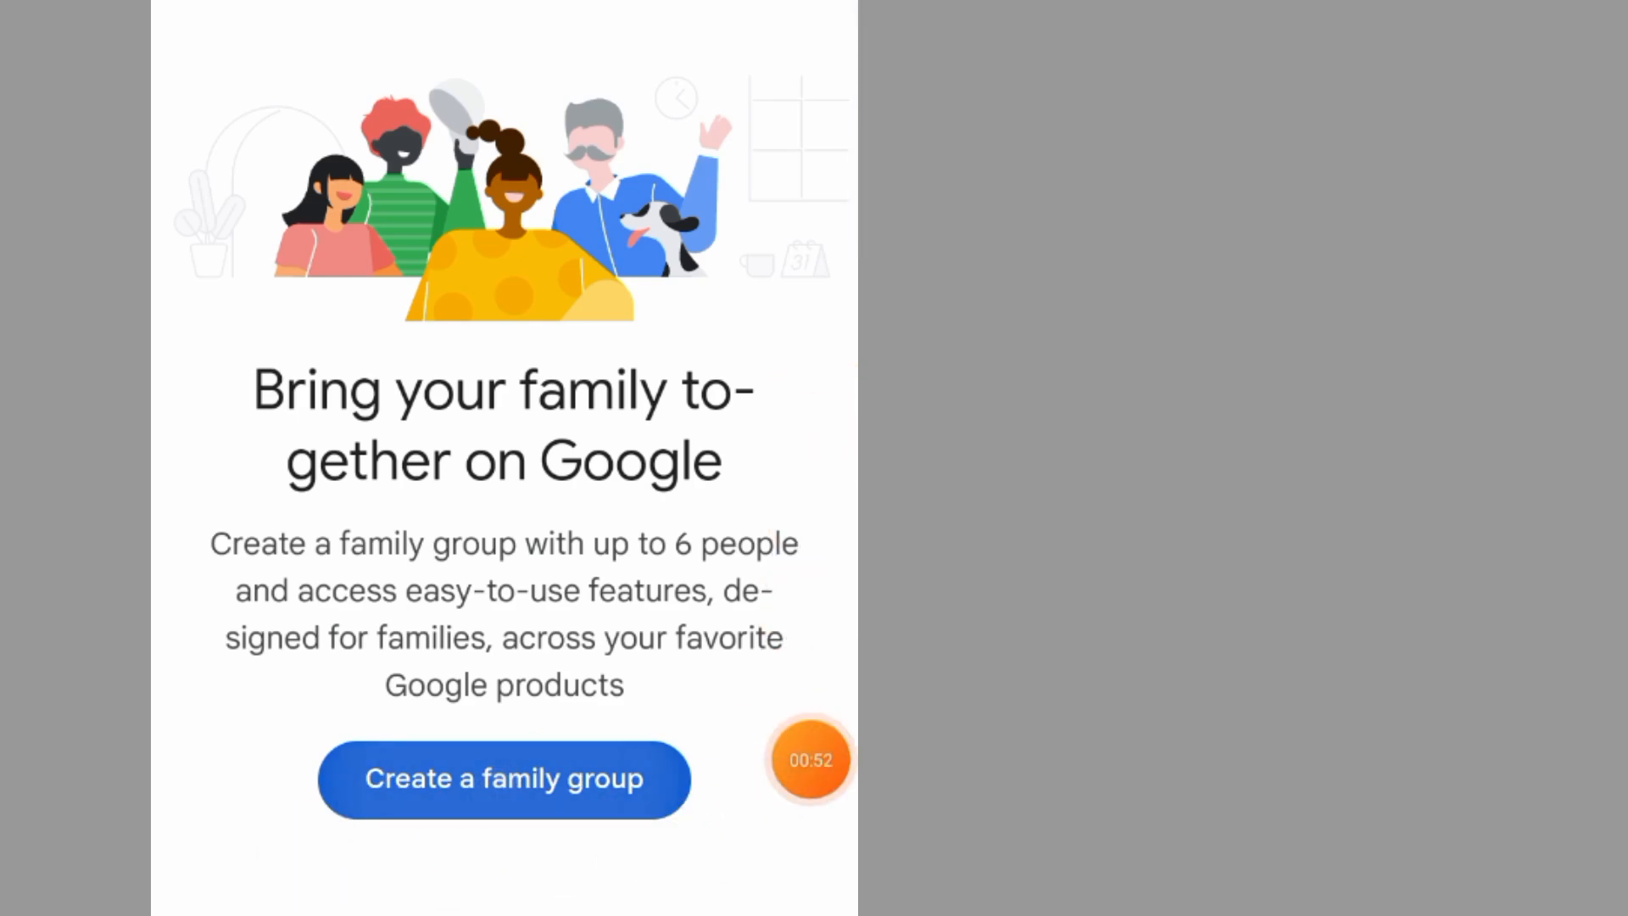
Step: Create the family group as manager and decline SMS invitations, reaching Invite your family
click(503, 778)
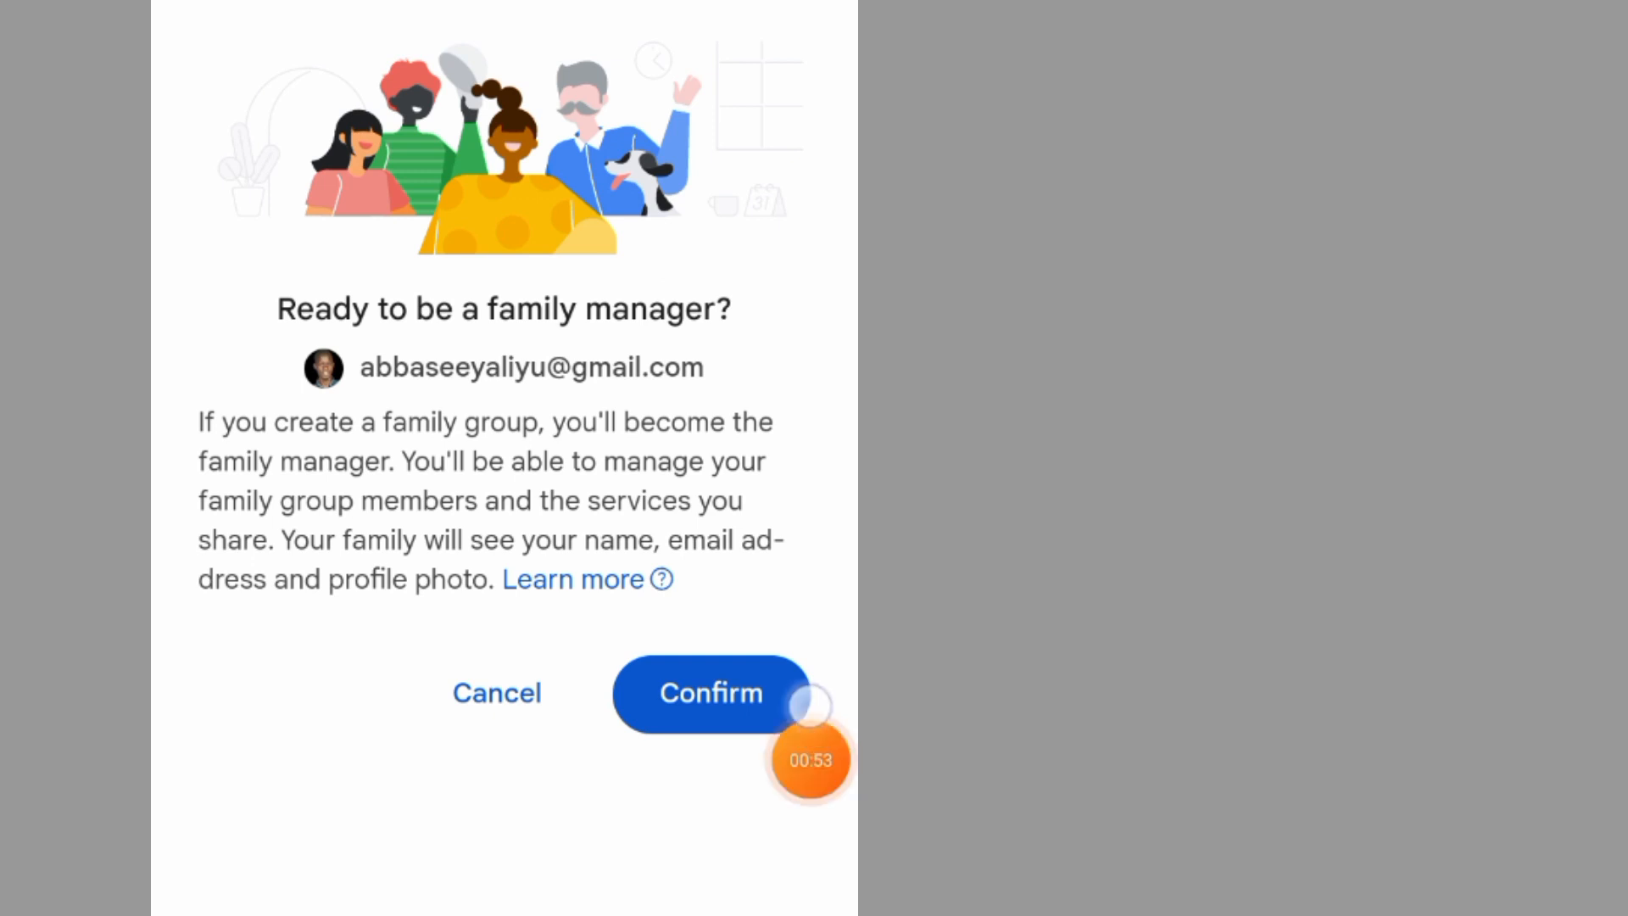
click(710, 692)
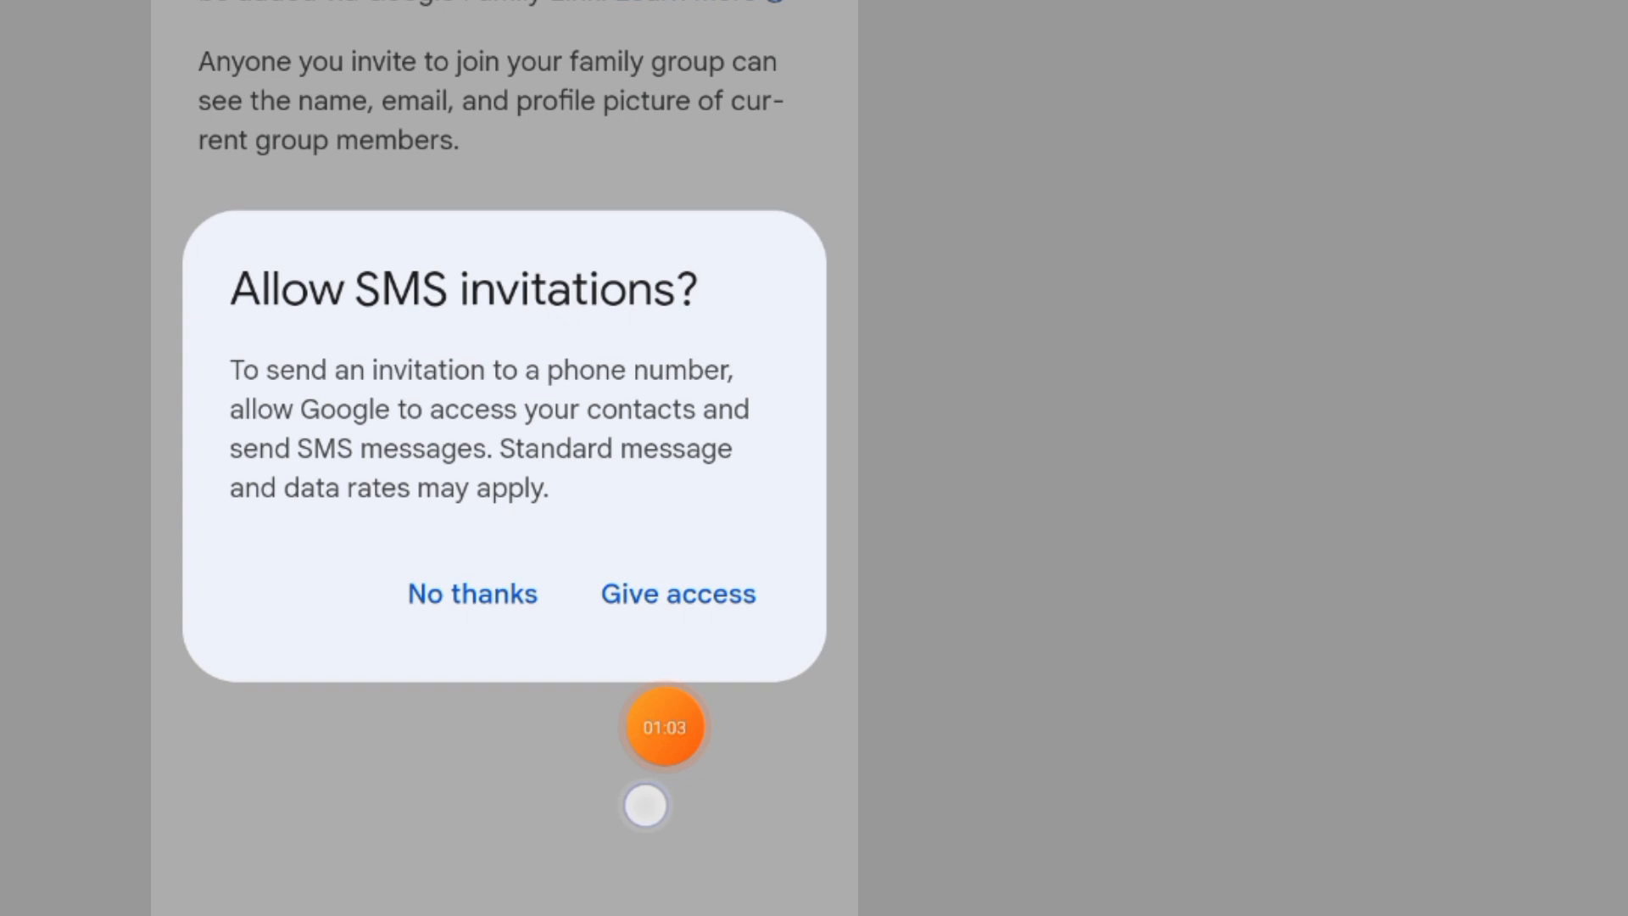
click(471, 594)
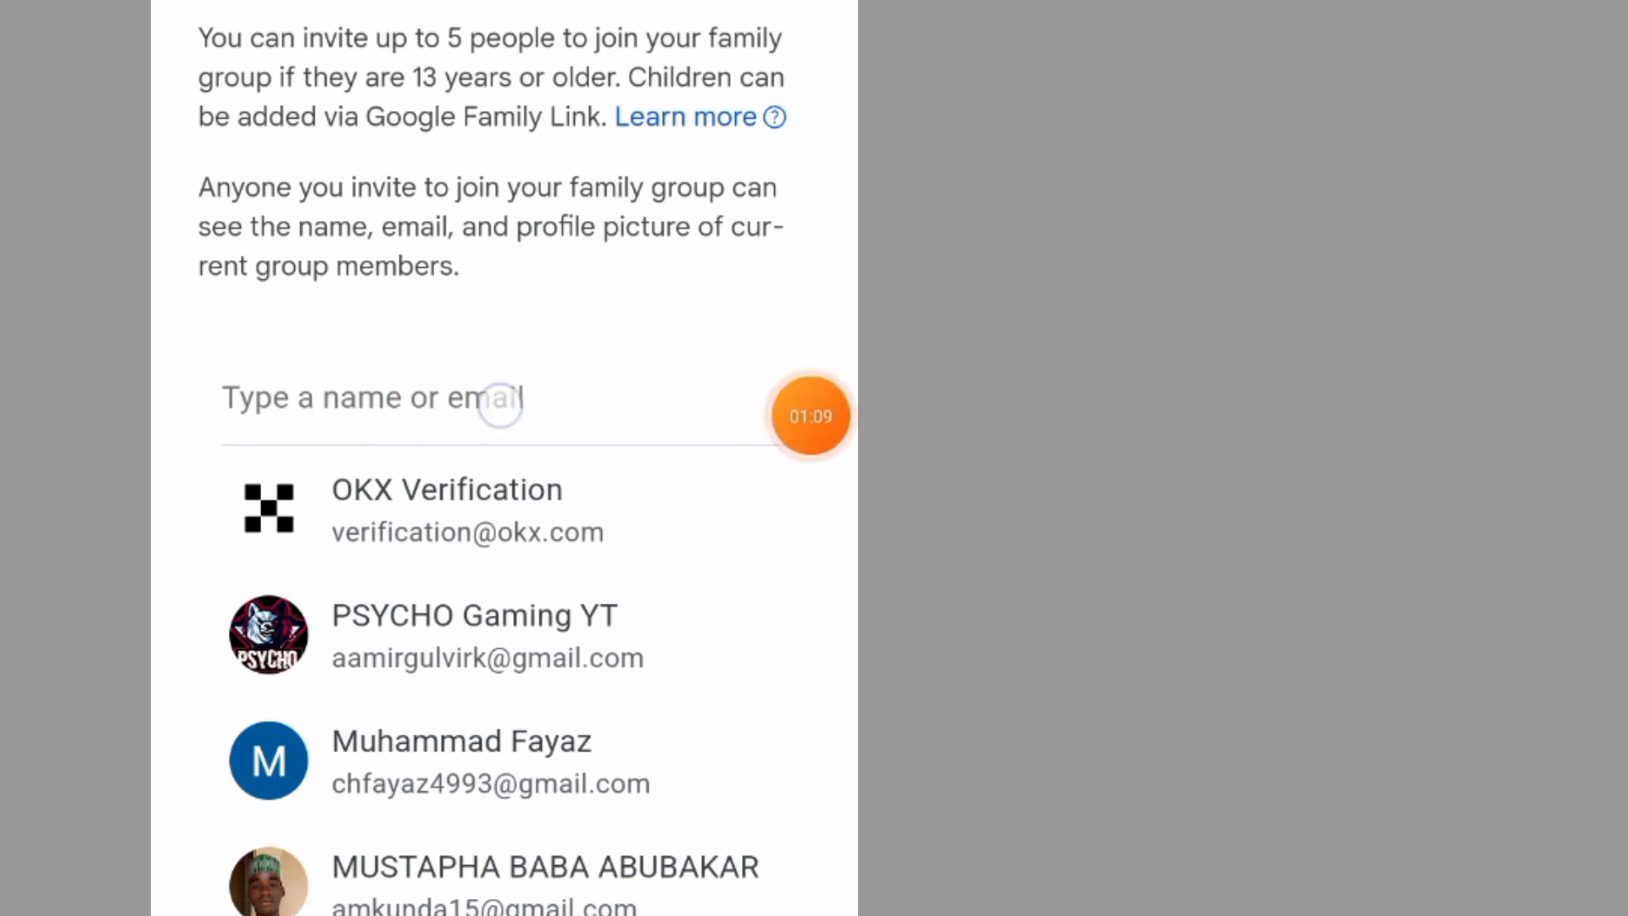
click(371, 397)
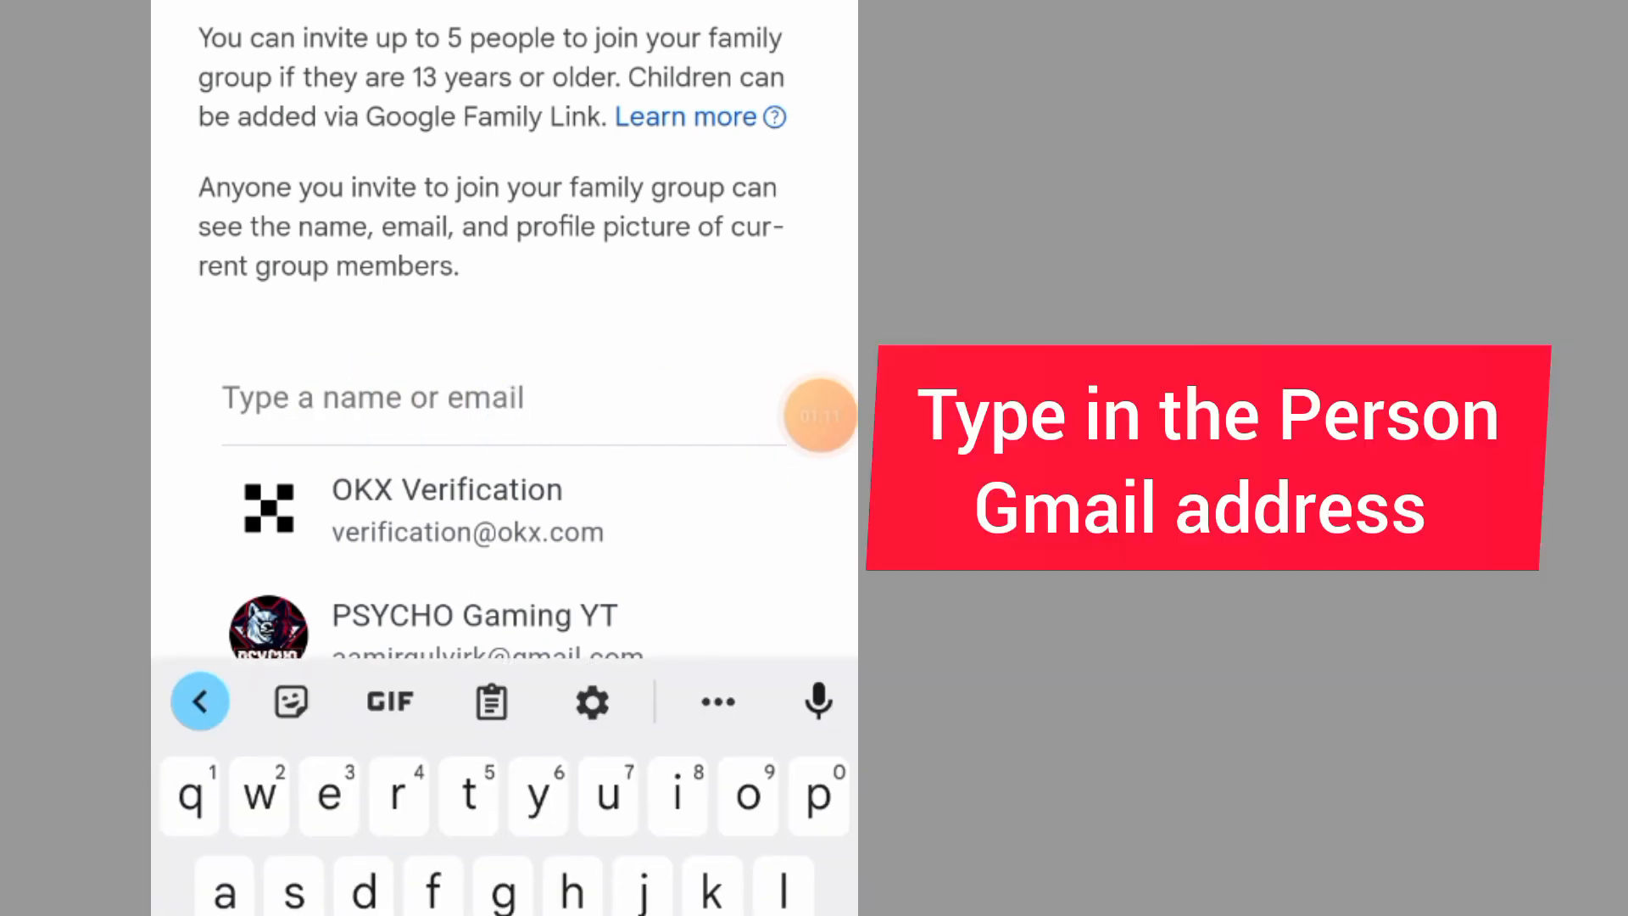
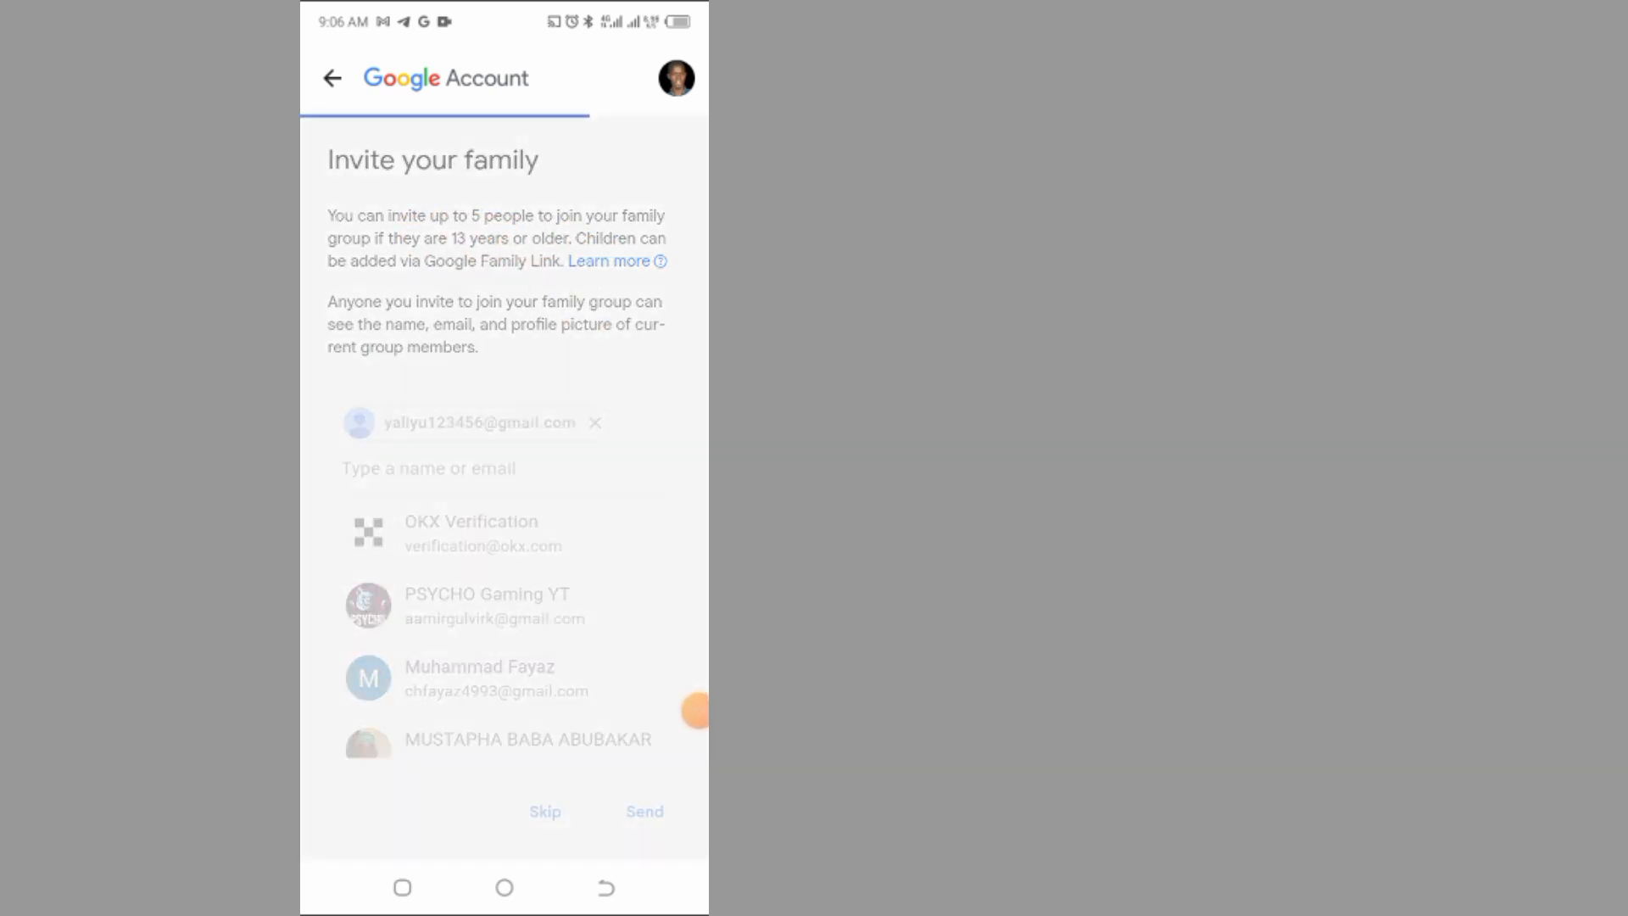
click(645, 811)
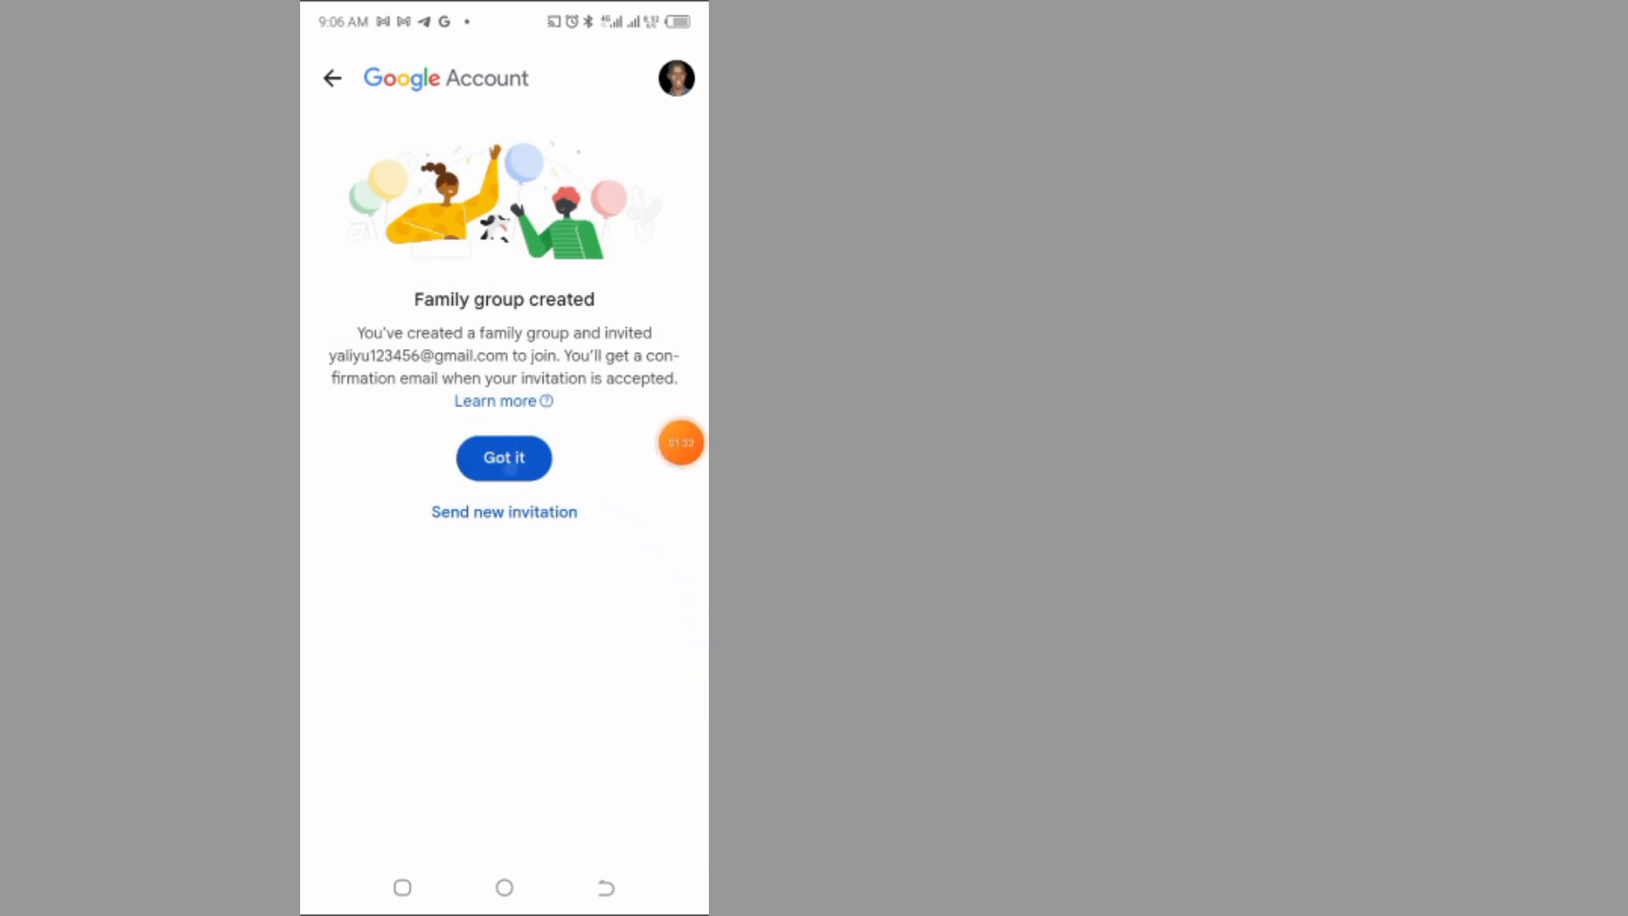
Step: Dismiss the confirmation and start inviting another member from the family members page
click(503, 457)
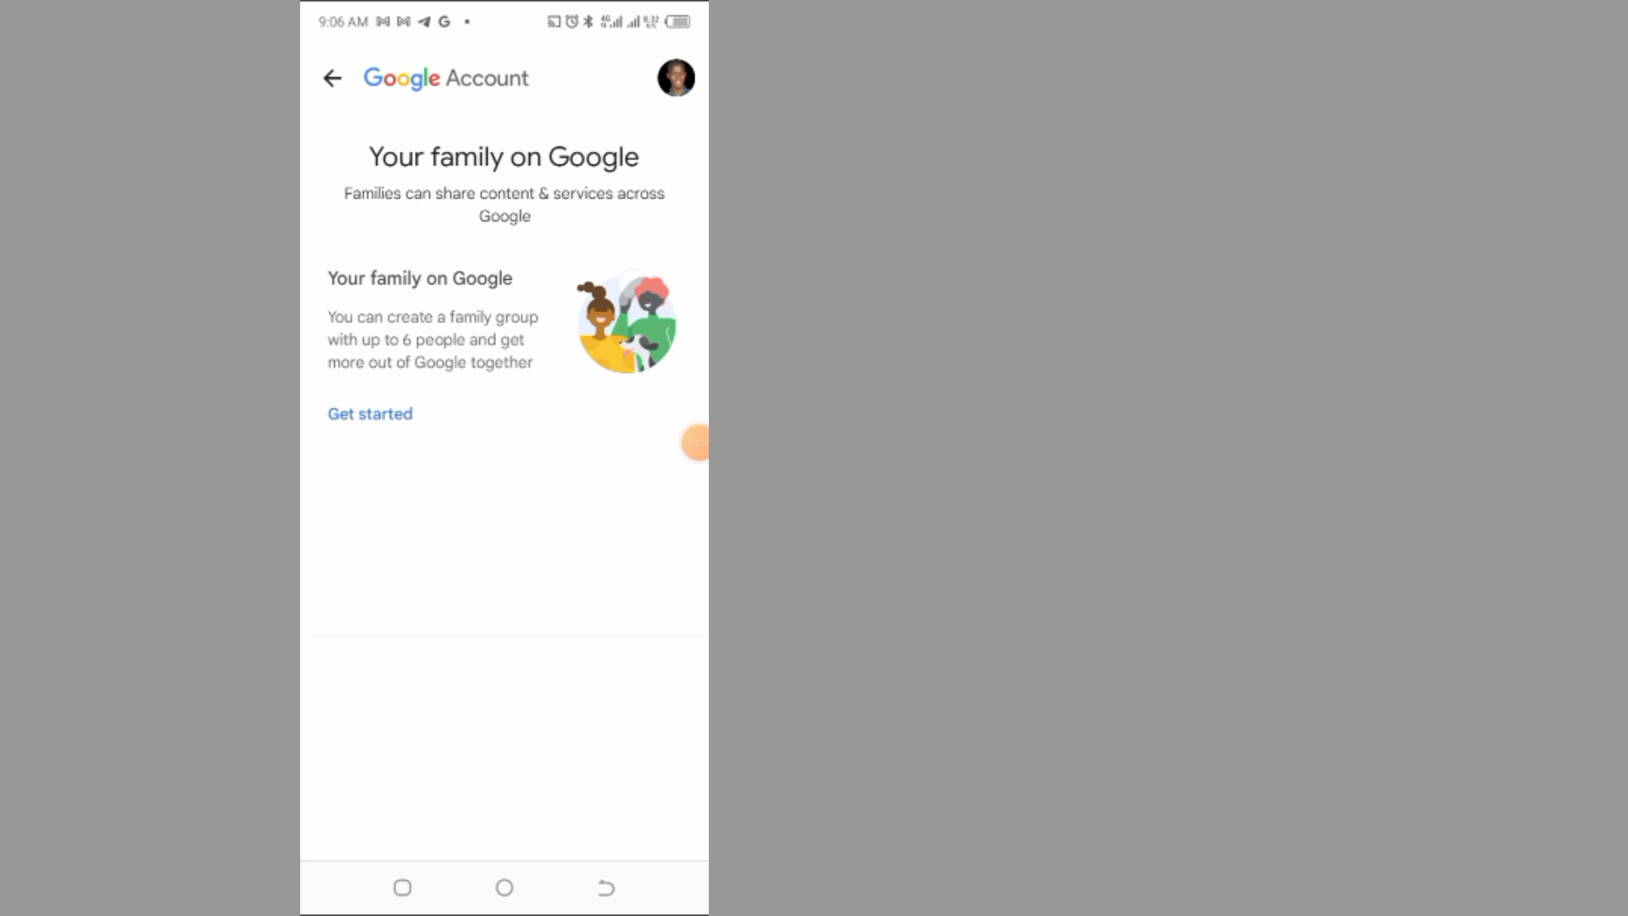
click(370, 413)
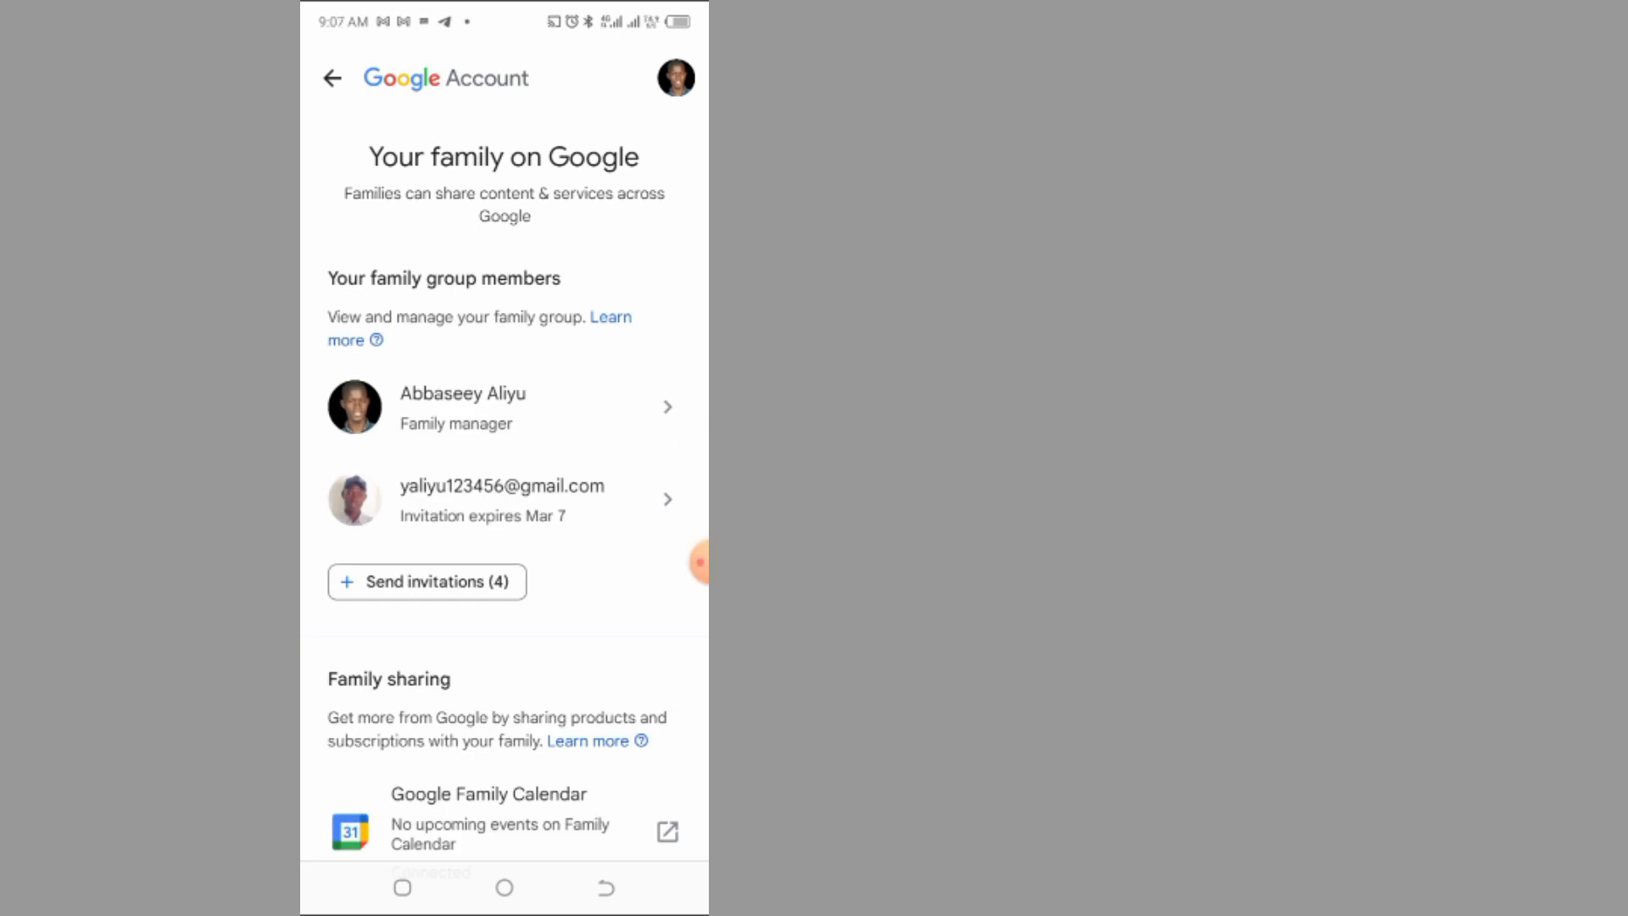
click(425, 581)
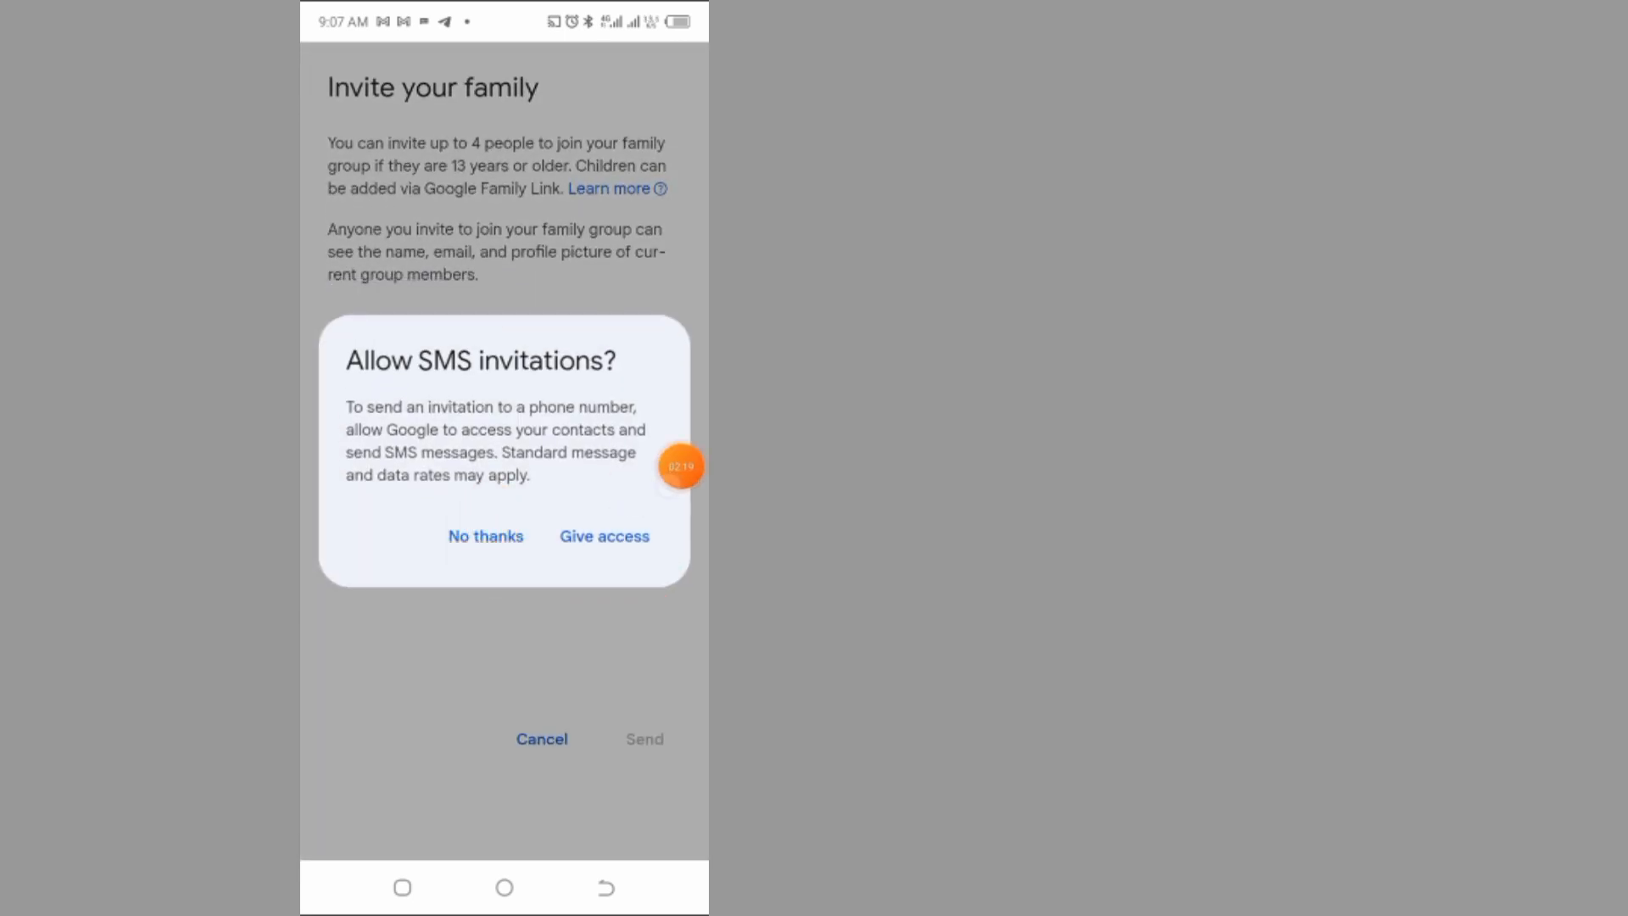
Step: Decline SMS invitations and add the second address starting 'abb' as an invitee
click(485, 536)
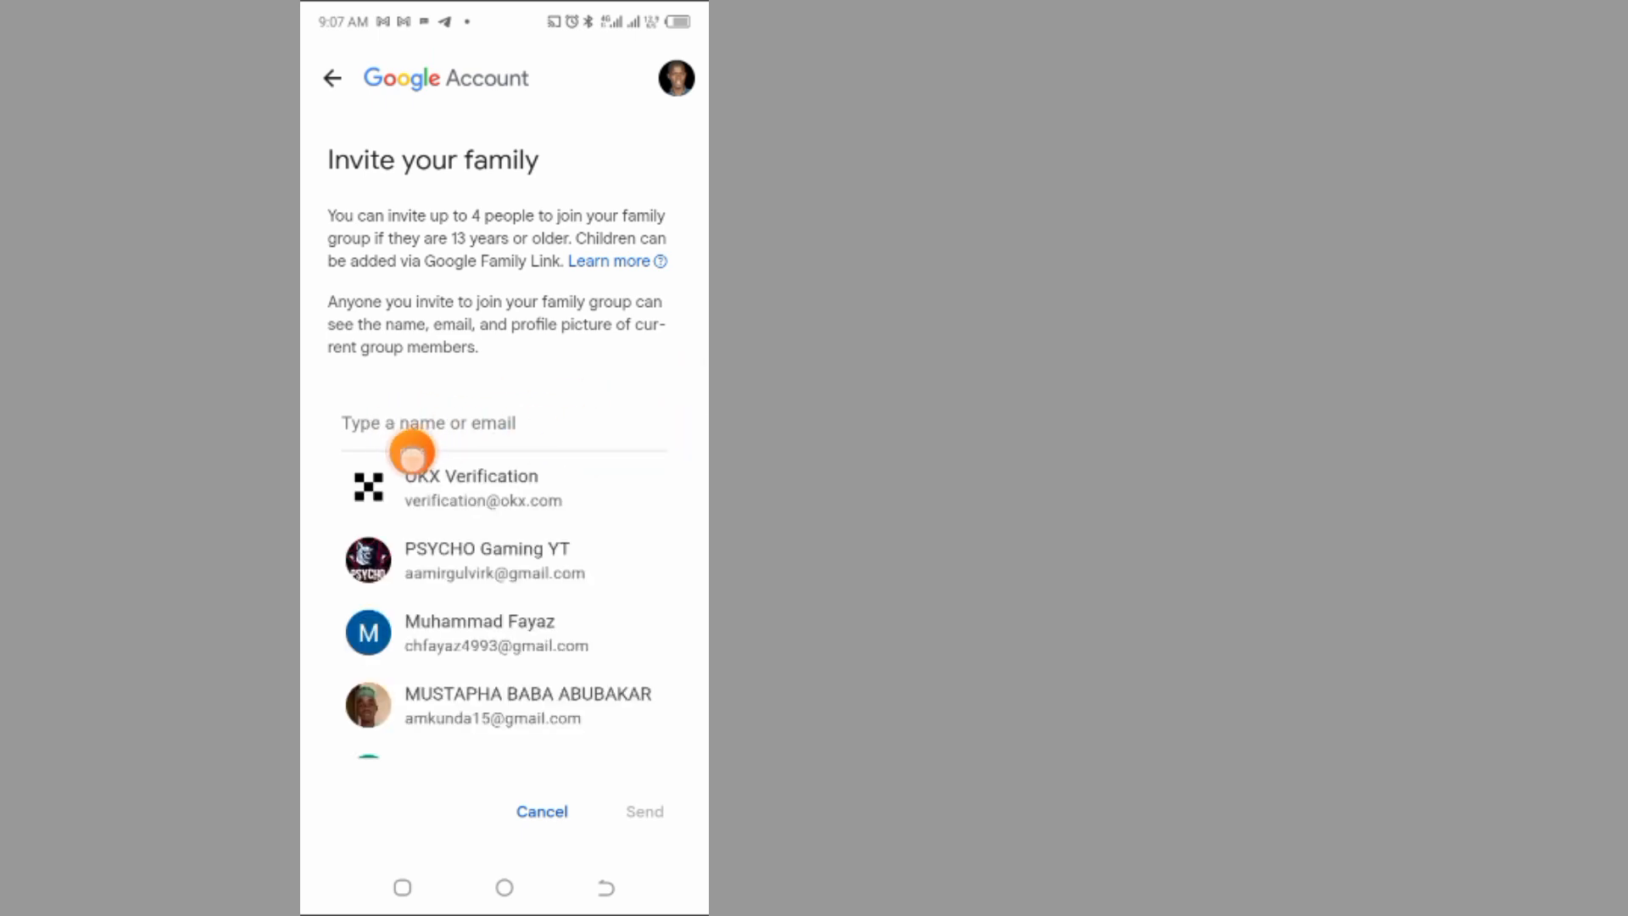
click(425, 422)
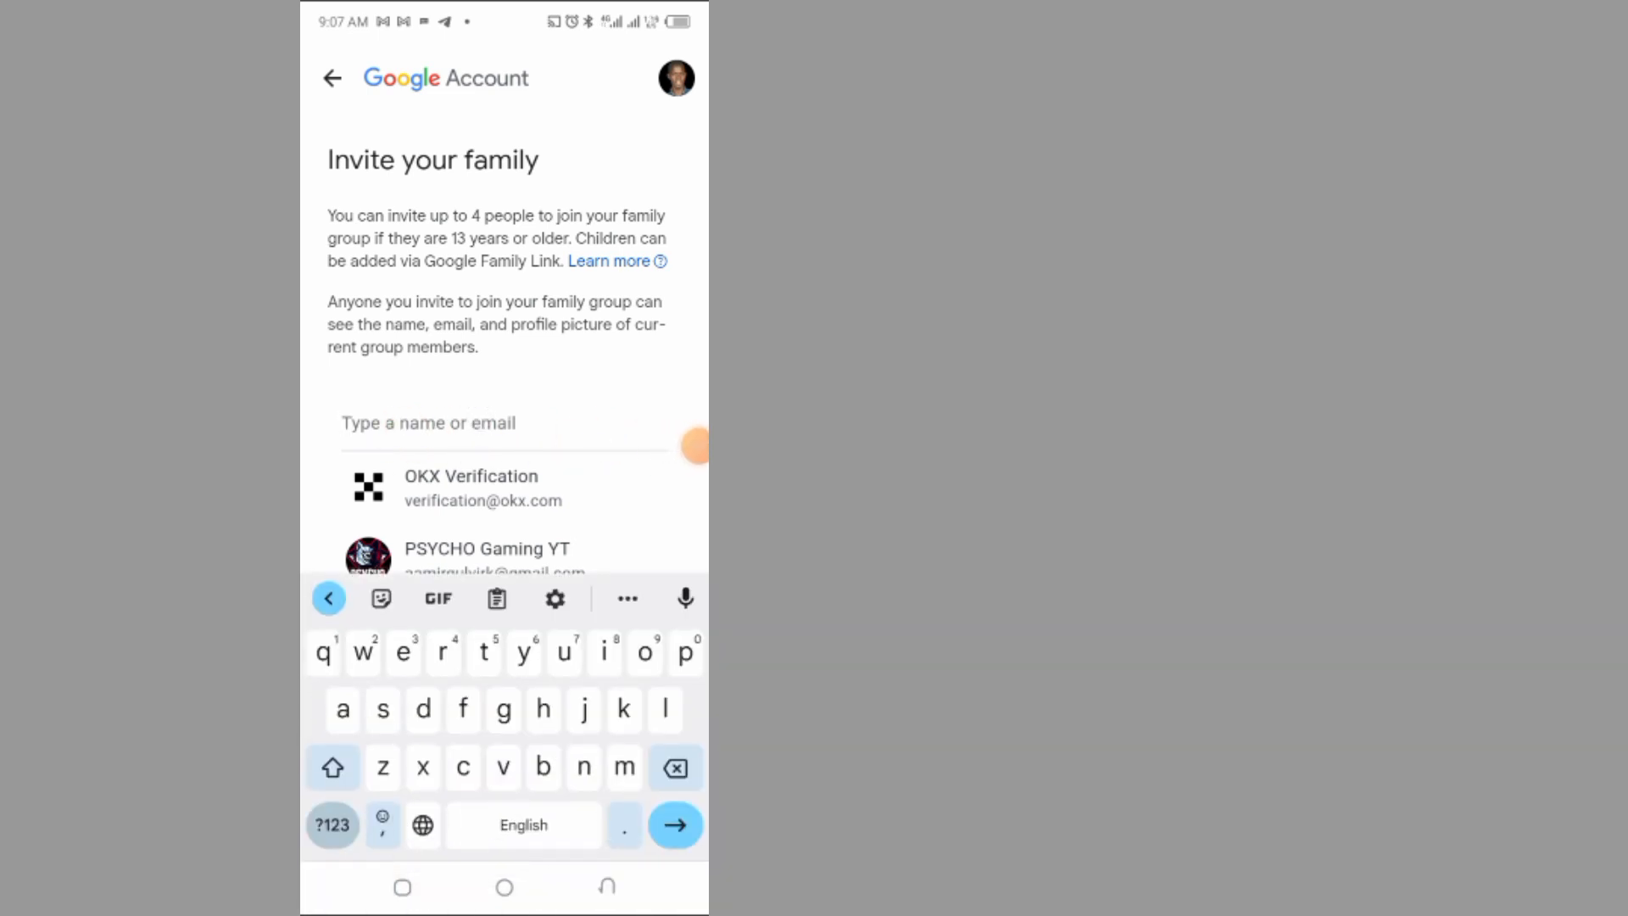
text(abb)
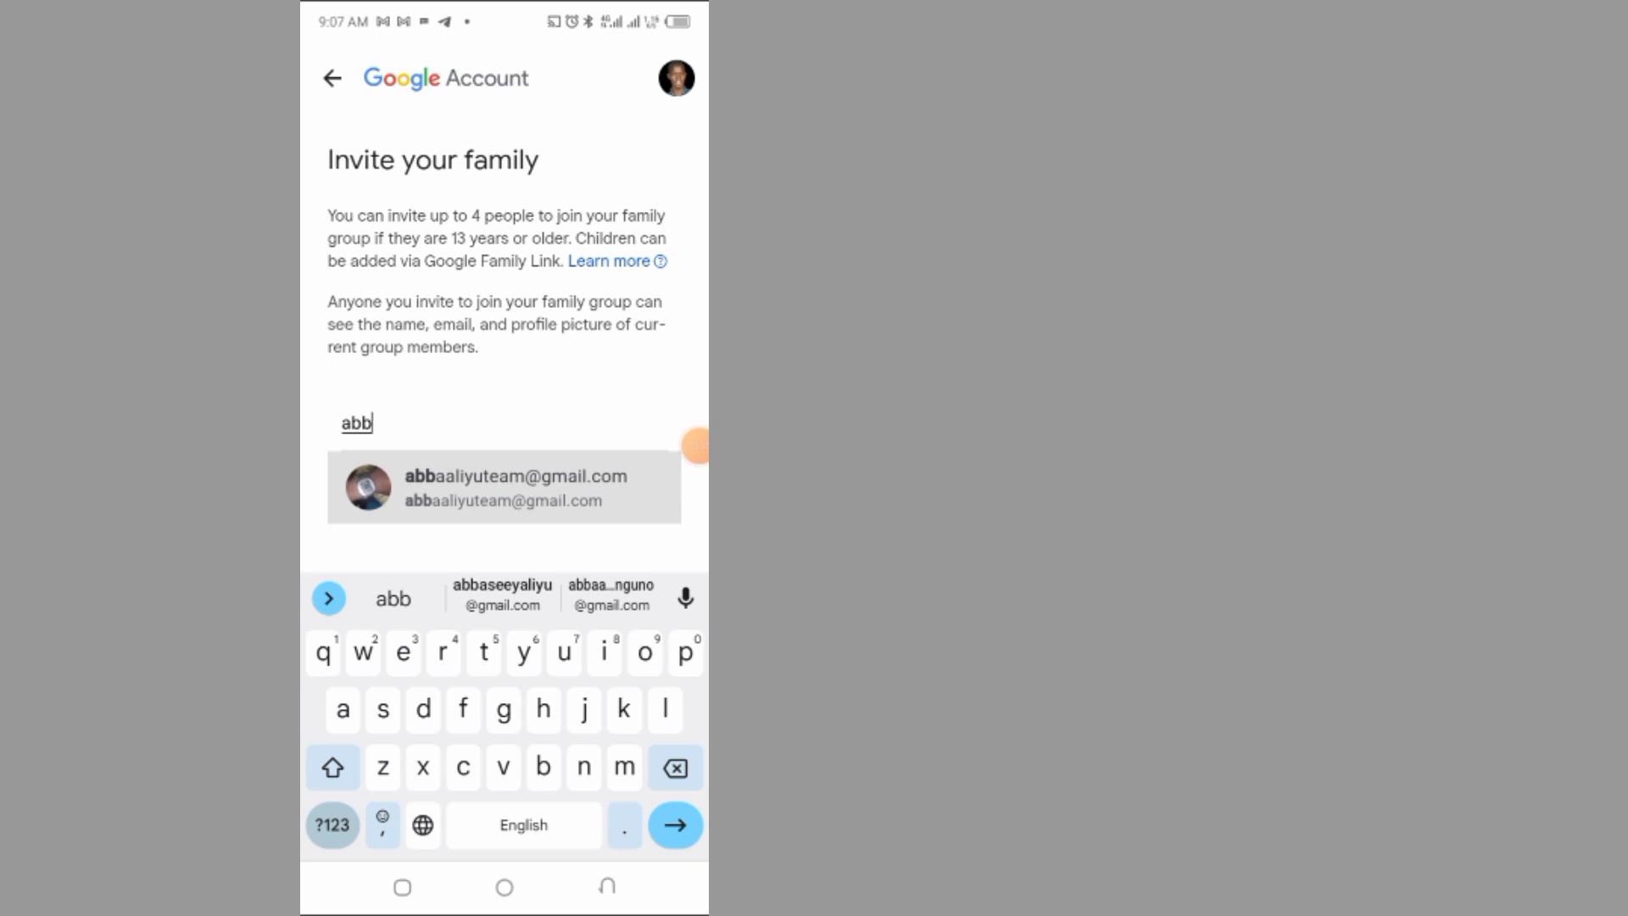
click(504, 486)
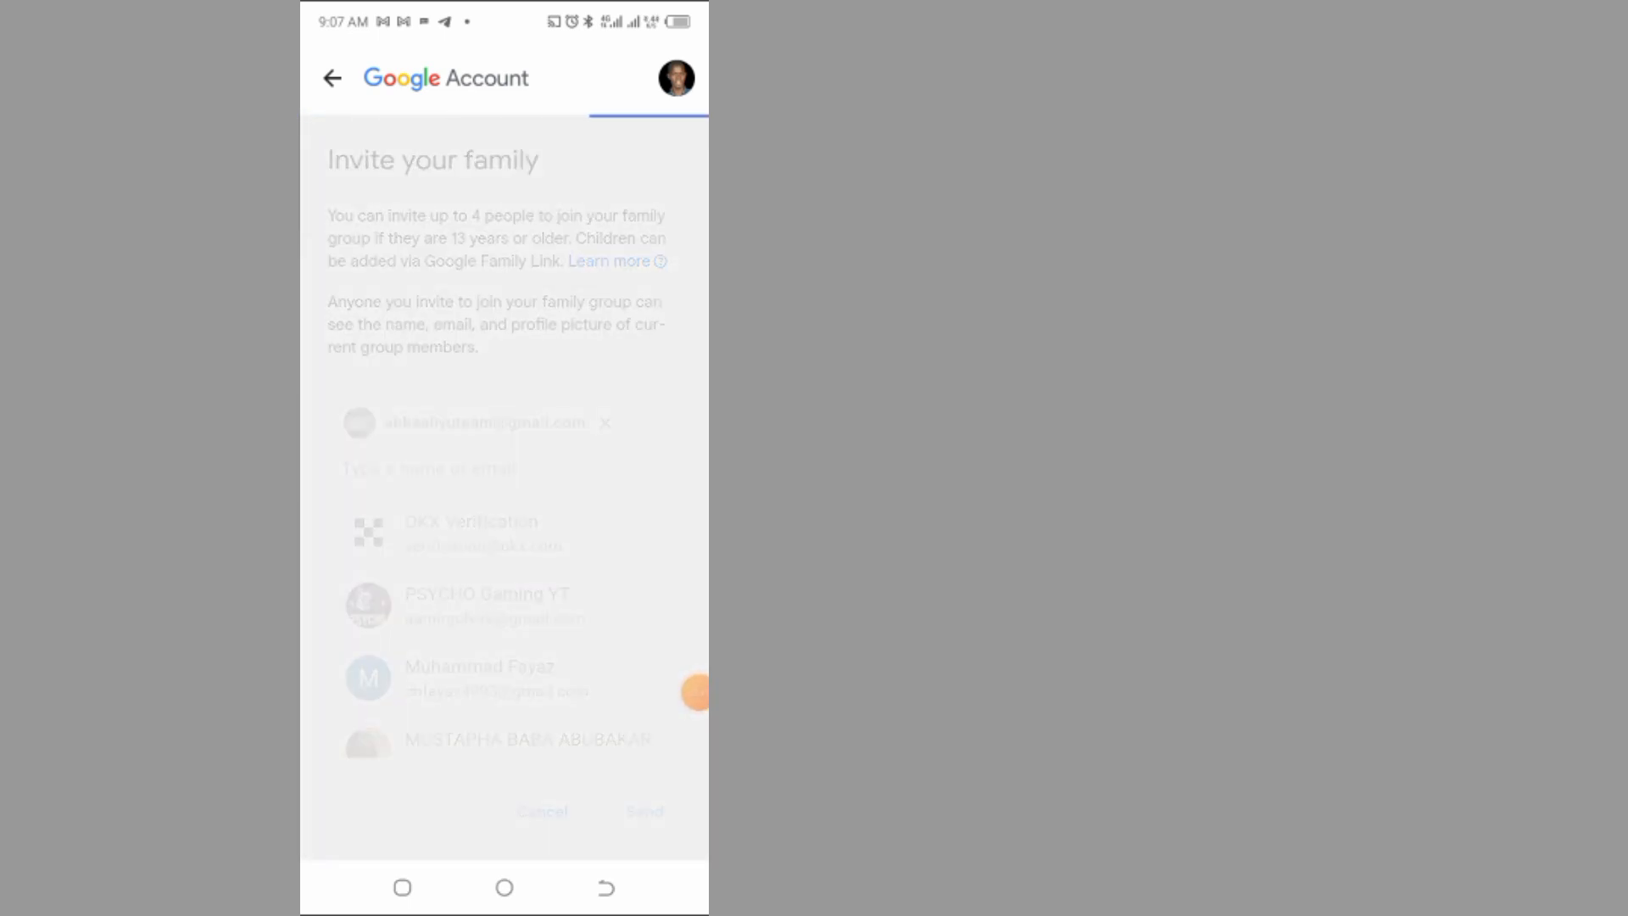
Step: Send the invitation to the second address and dismiss the Invitation sent confirmation
click(645, 812)
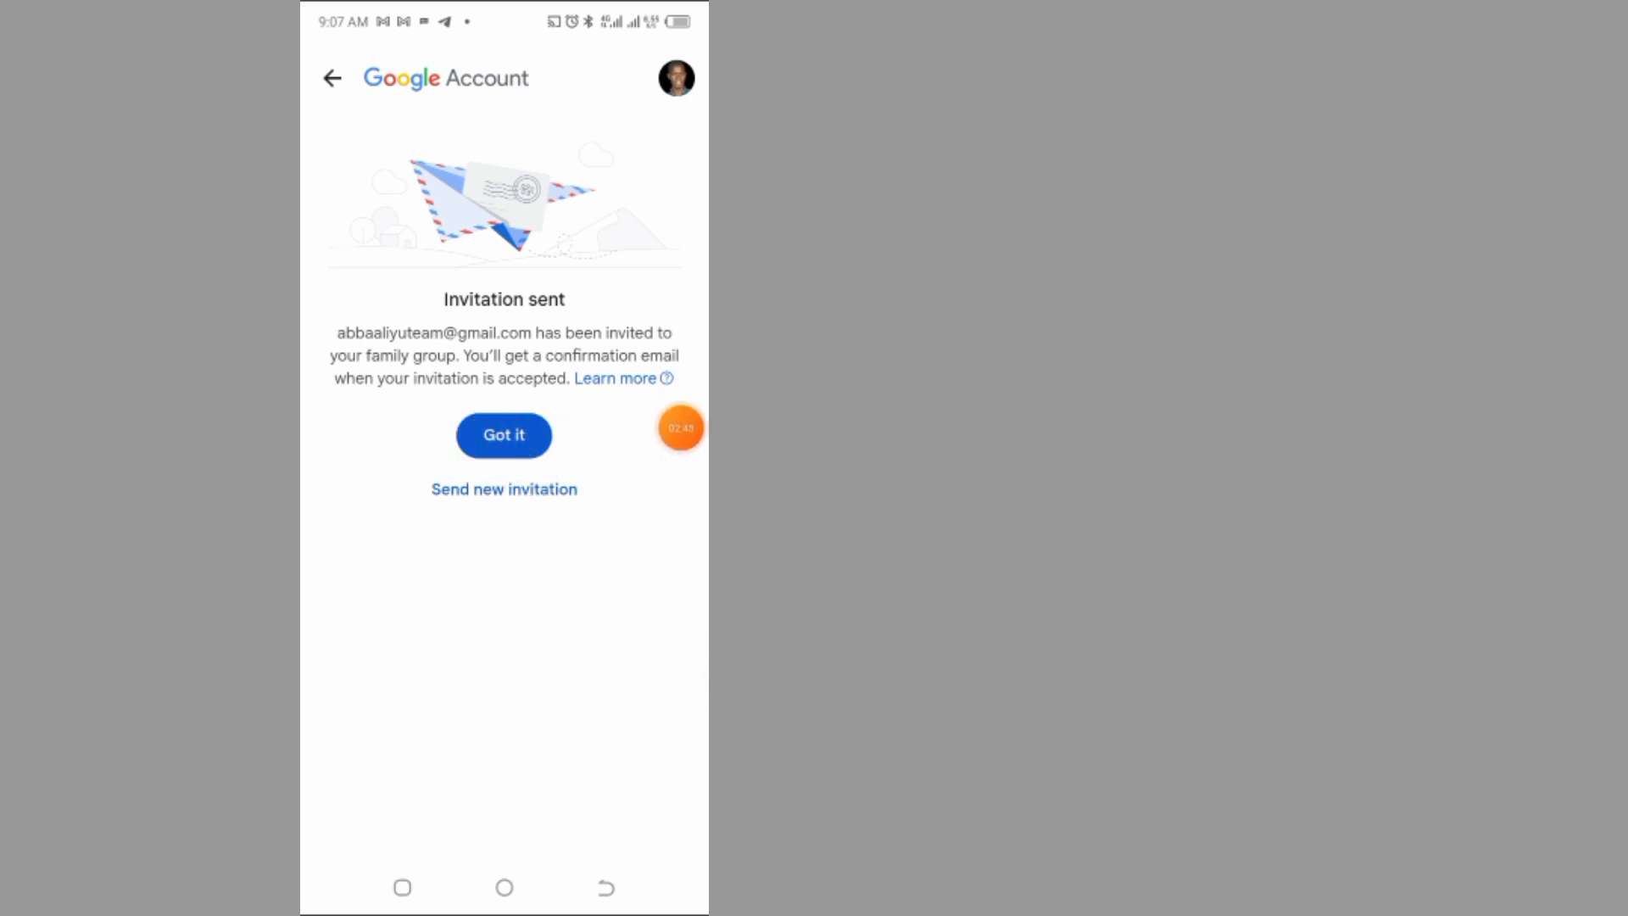
click(504, 435)
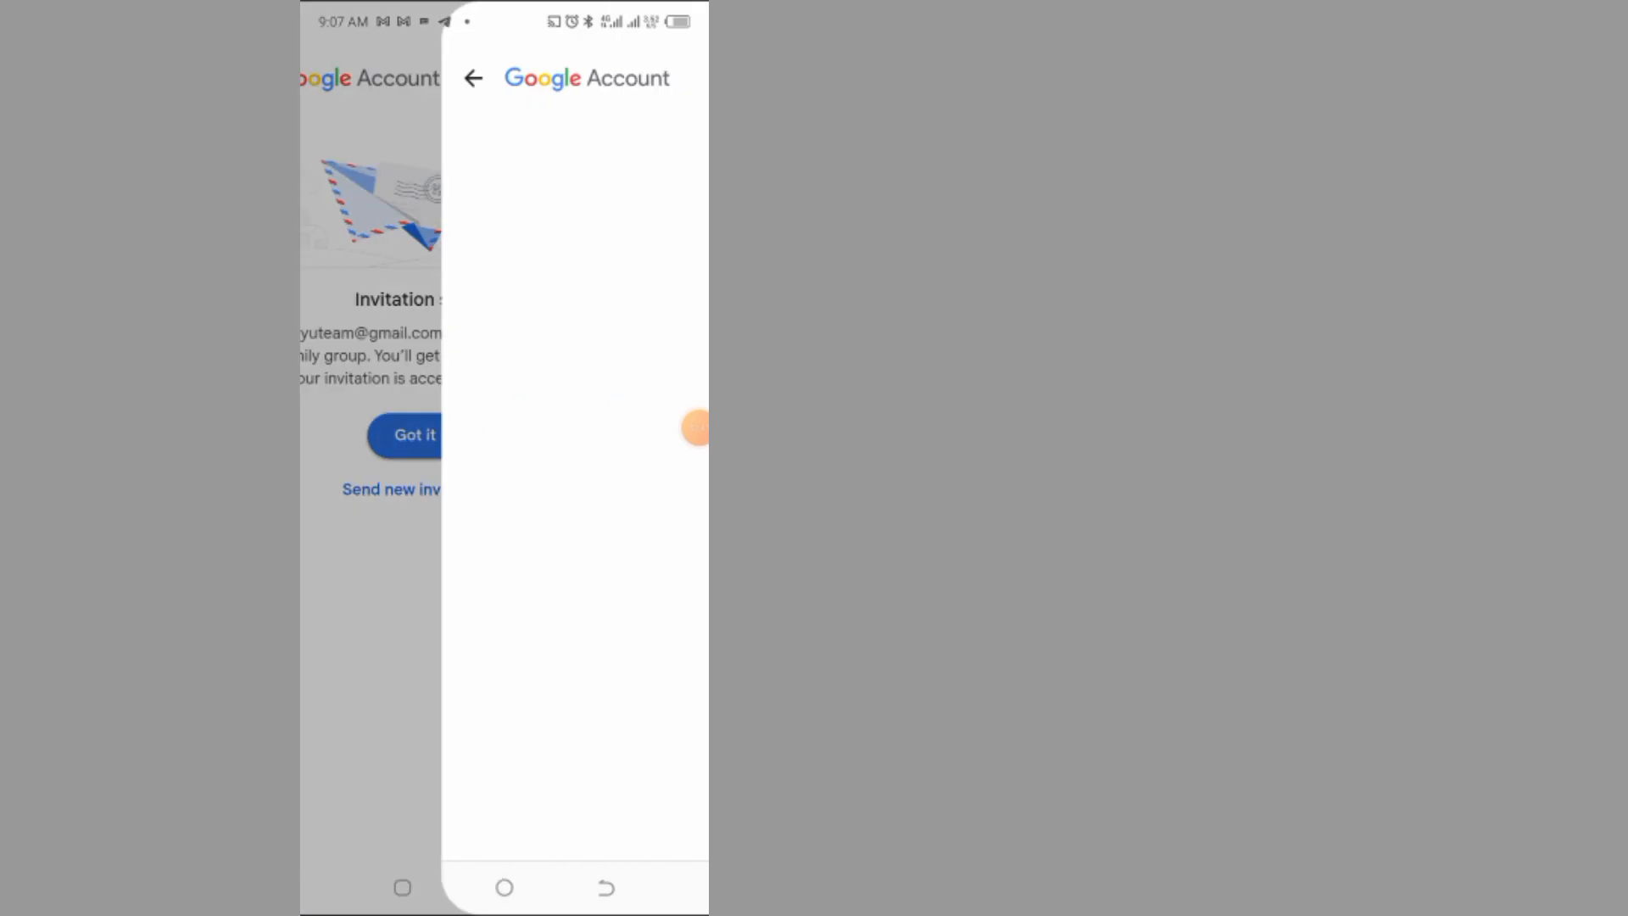